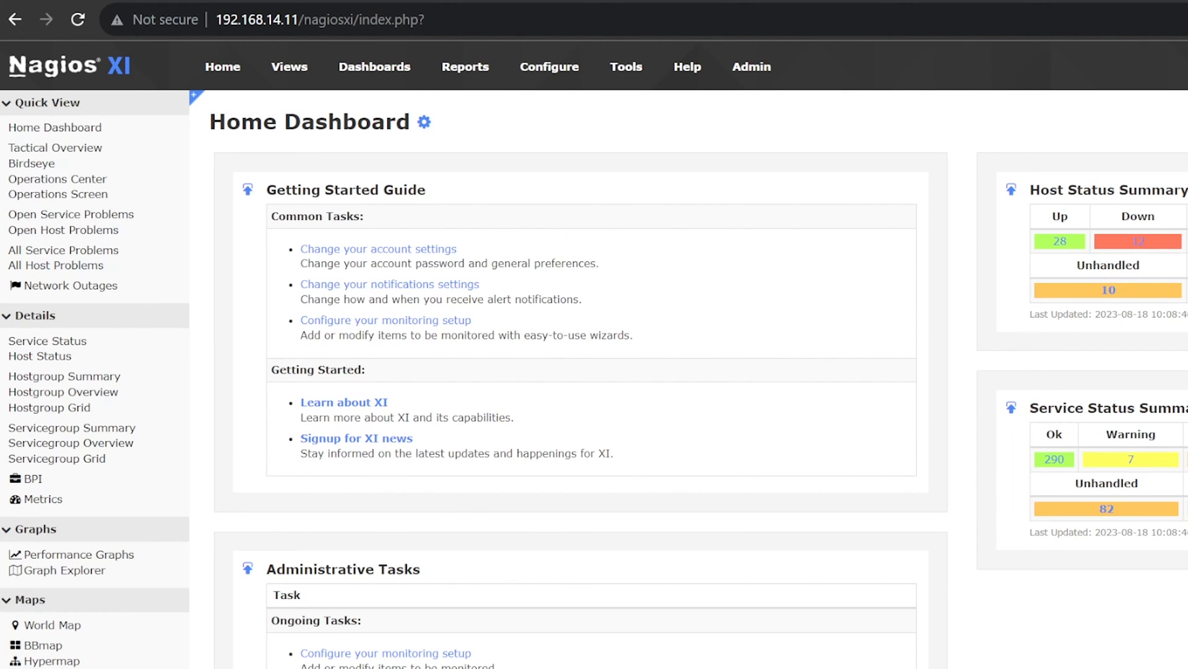
# Step: Open Configuration Wizards and filter the list by 'website'
pyautogui.click(548, 67)
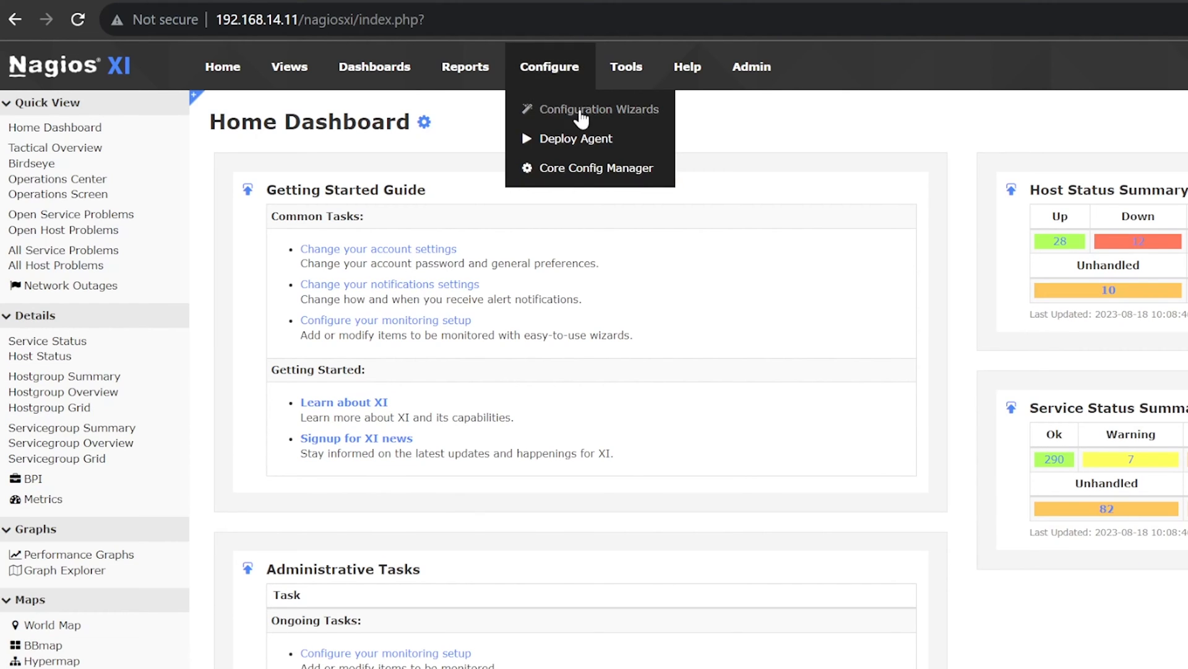
pyautogui.click(599, 109)
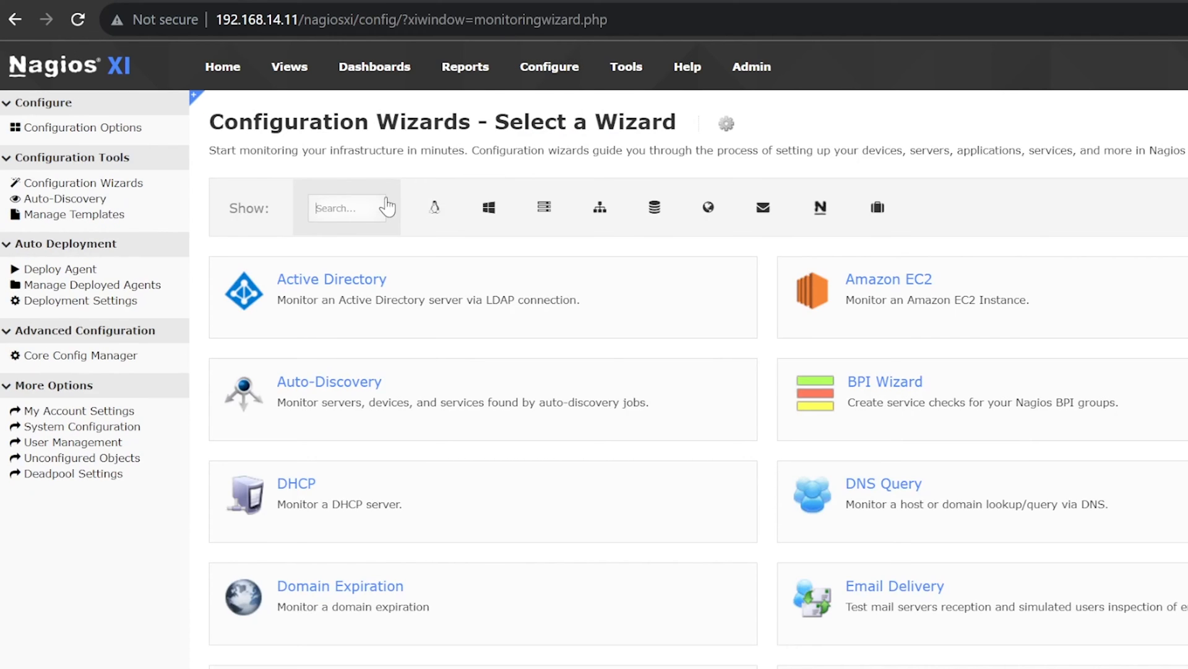
pyautogui.write('website')
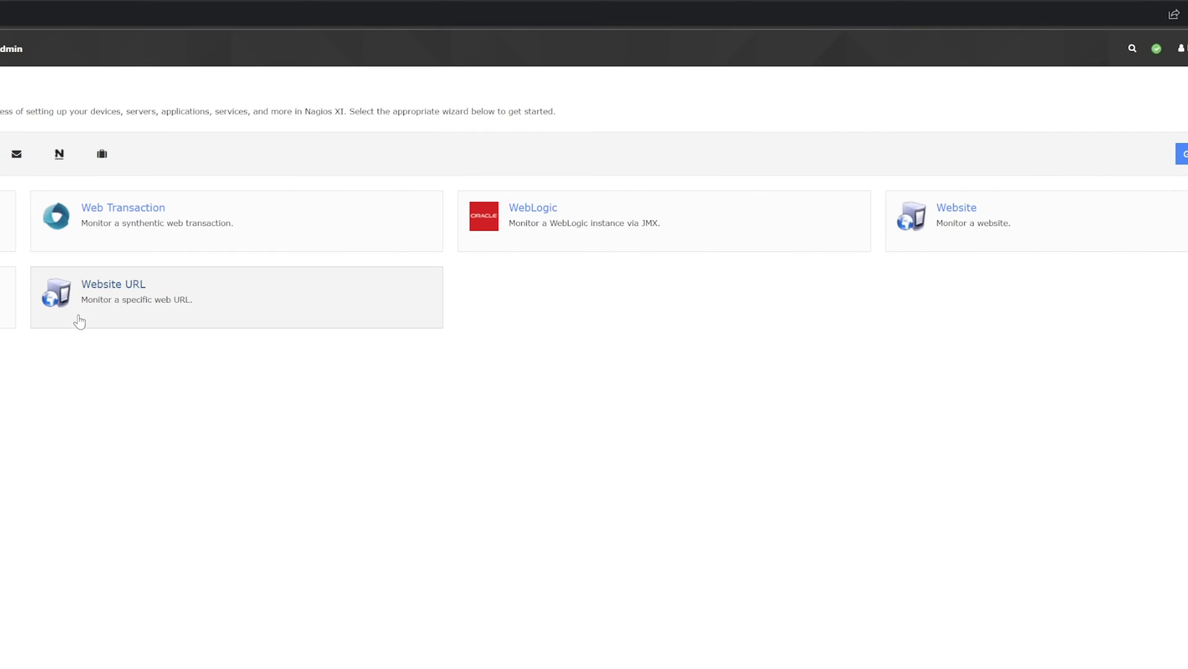
pyautogui.moveTo(973, 204)
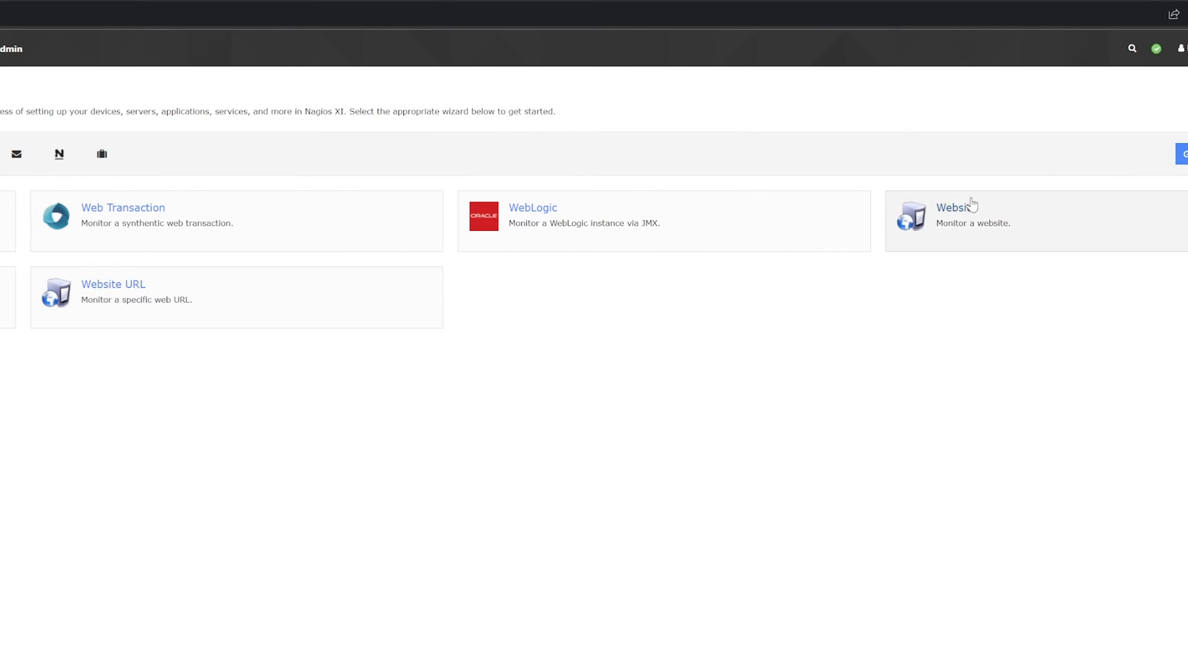
pyautogui.click(958, 215)
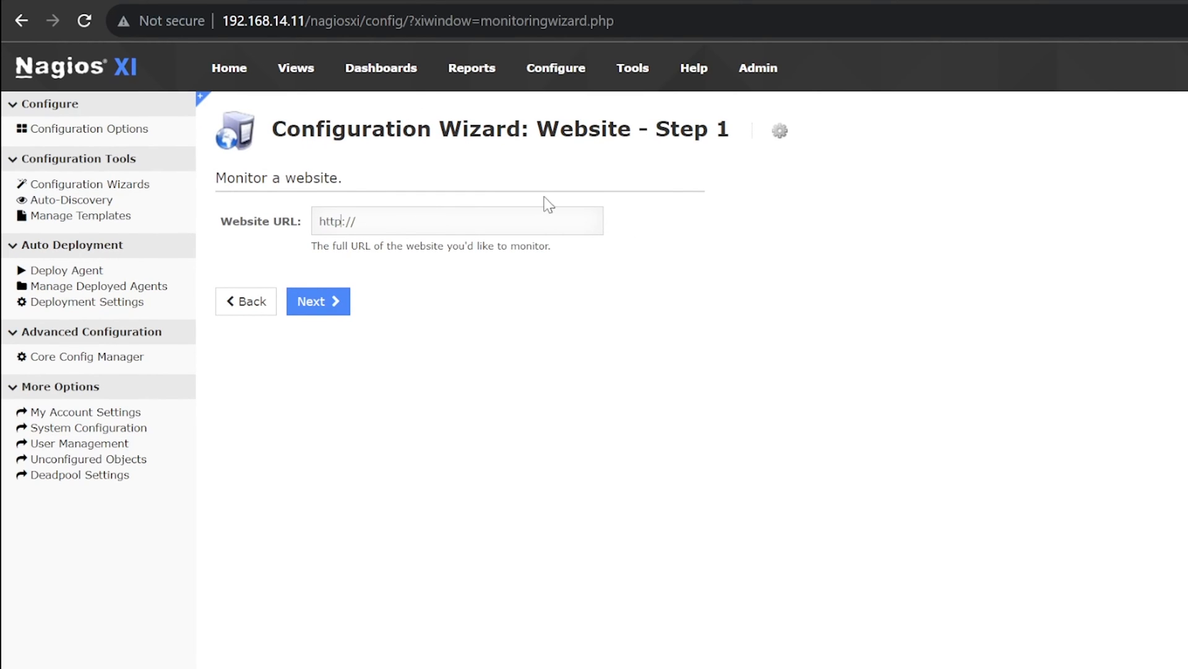
pyautogui.write('https://')
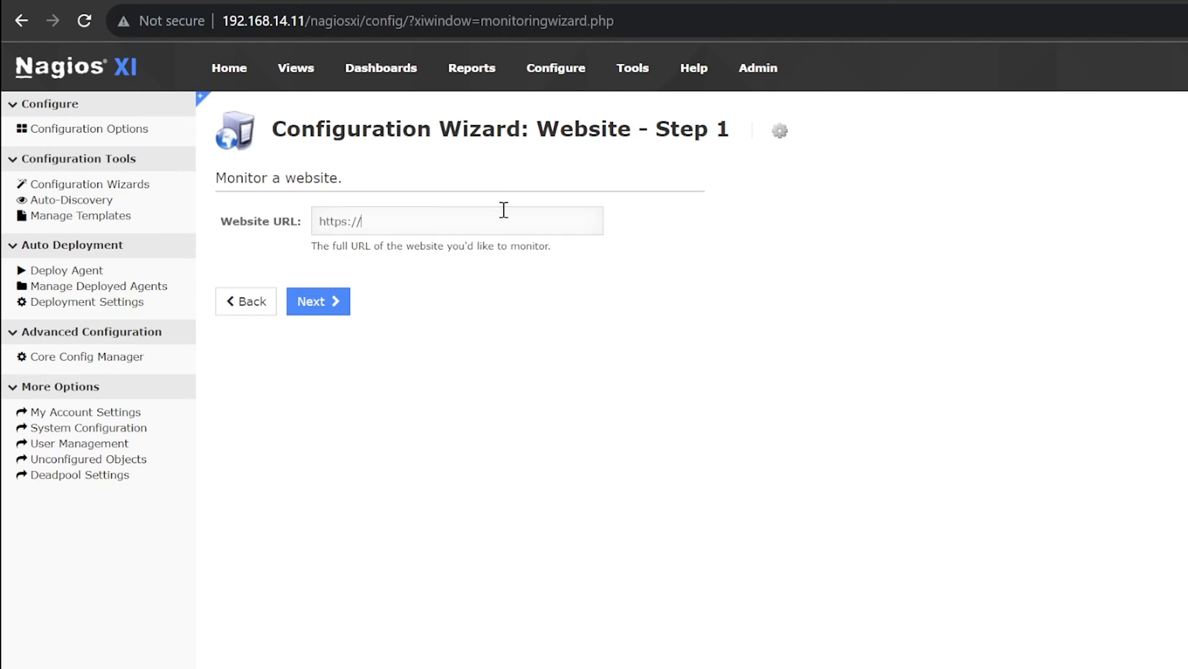
pyautogui.write('google.com')
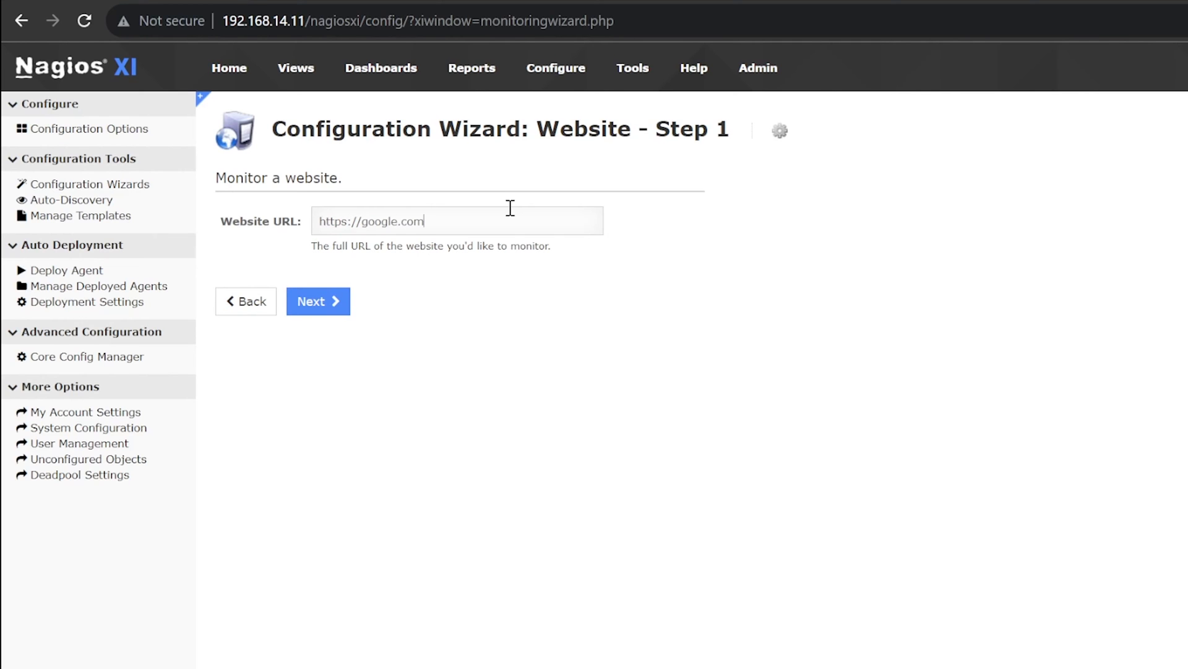
# Step: On Step 2, keep SSL on port 443 and set On Redirect to warning
pyautogui.click(318, 301)
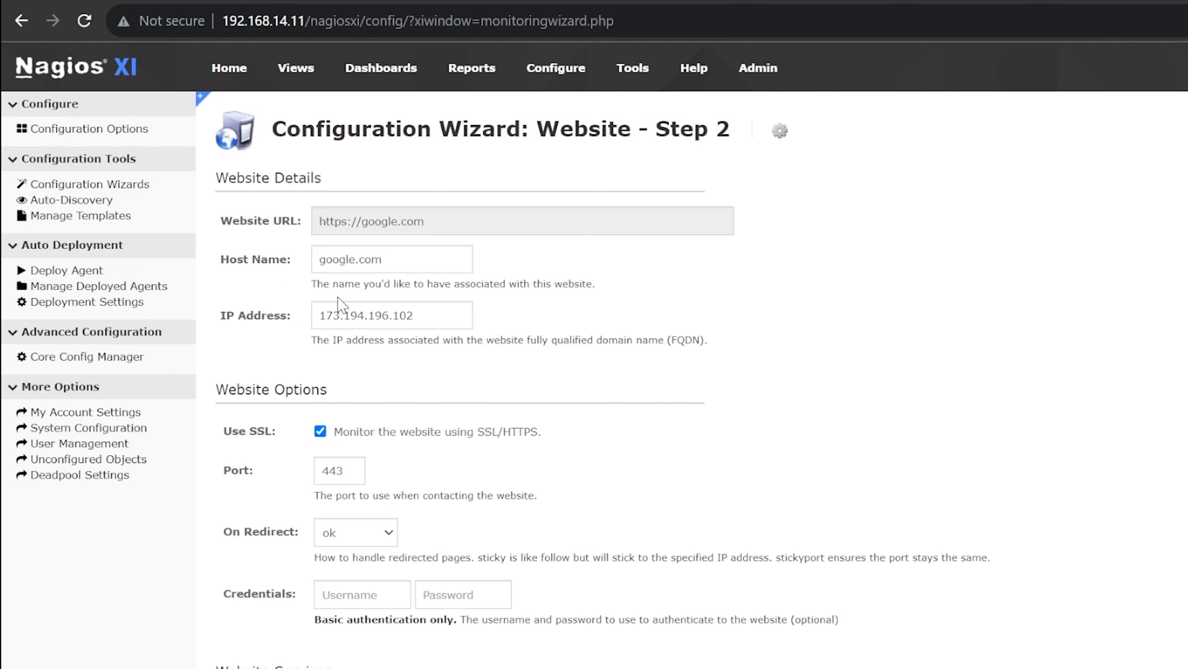
pyautogui.moveTo(416, 284)
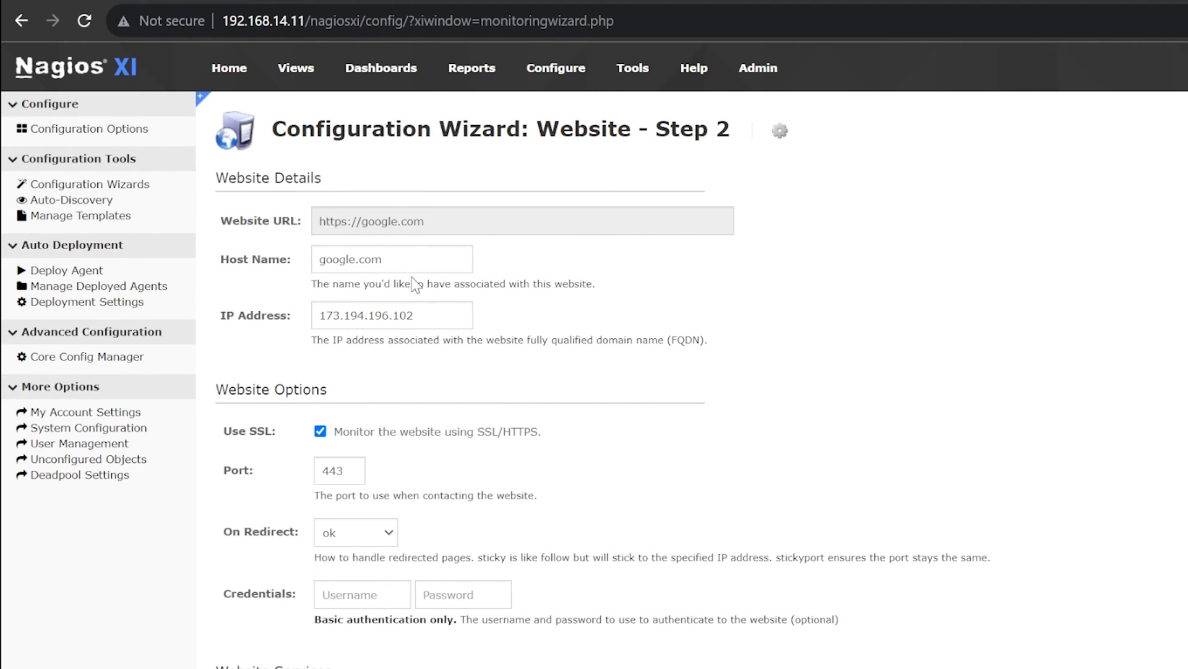
pyautogui.moveTo(226, 454)
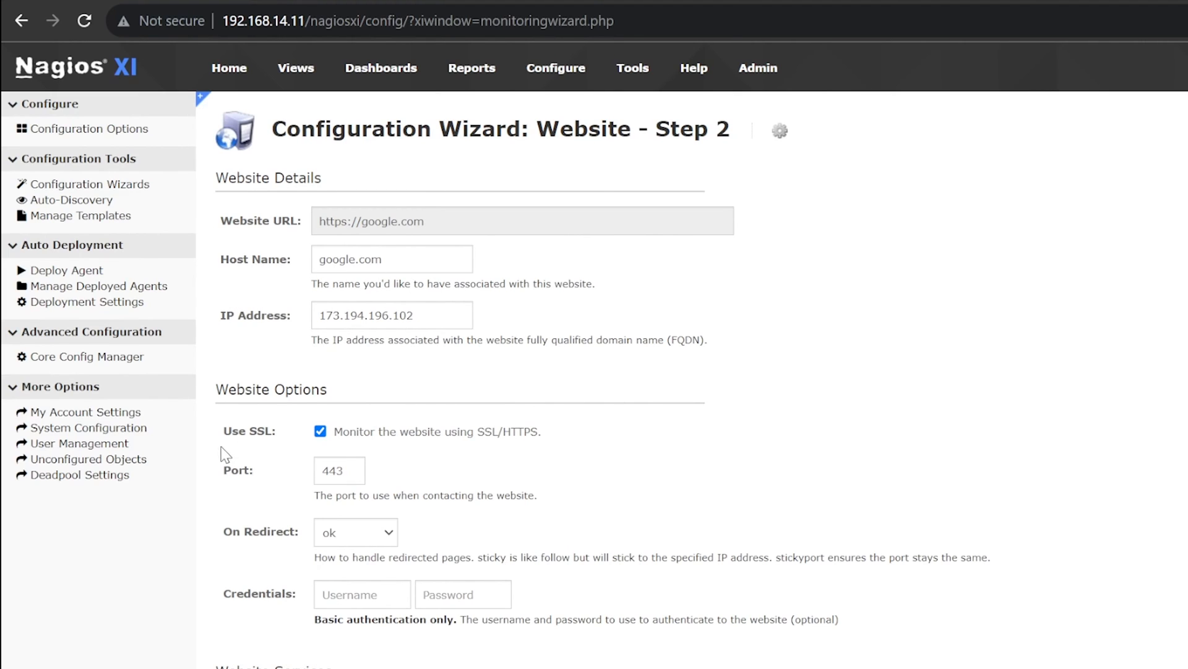
pyautogui.moveTo(268, 490)
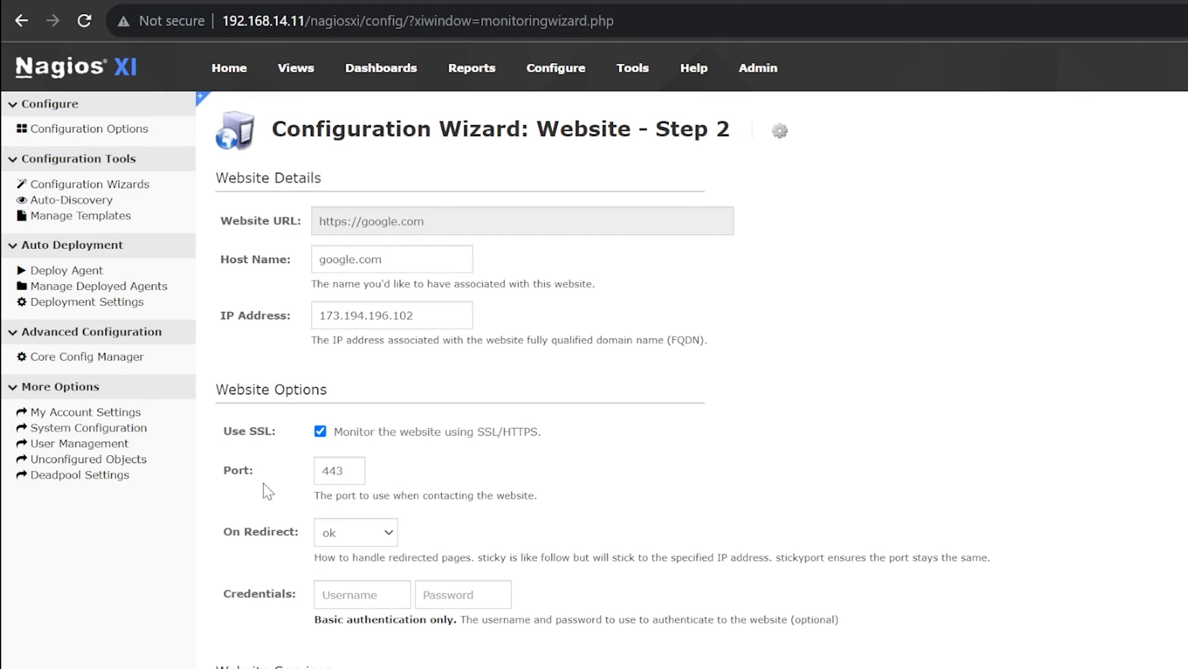
pyautogui.moveTo(304, 551)
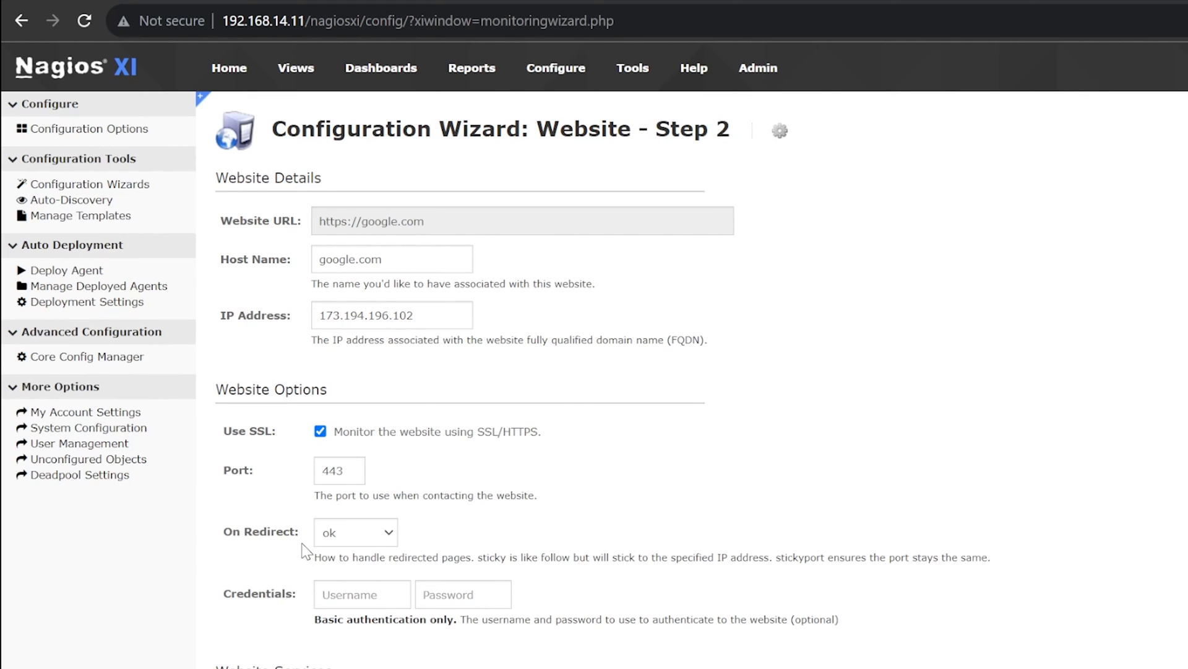
pyautogui.moveTo(251, 615)
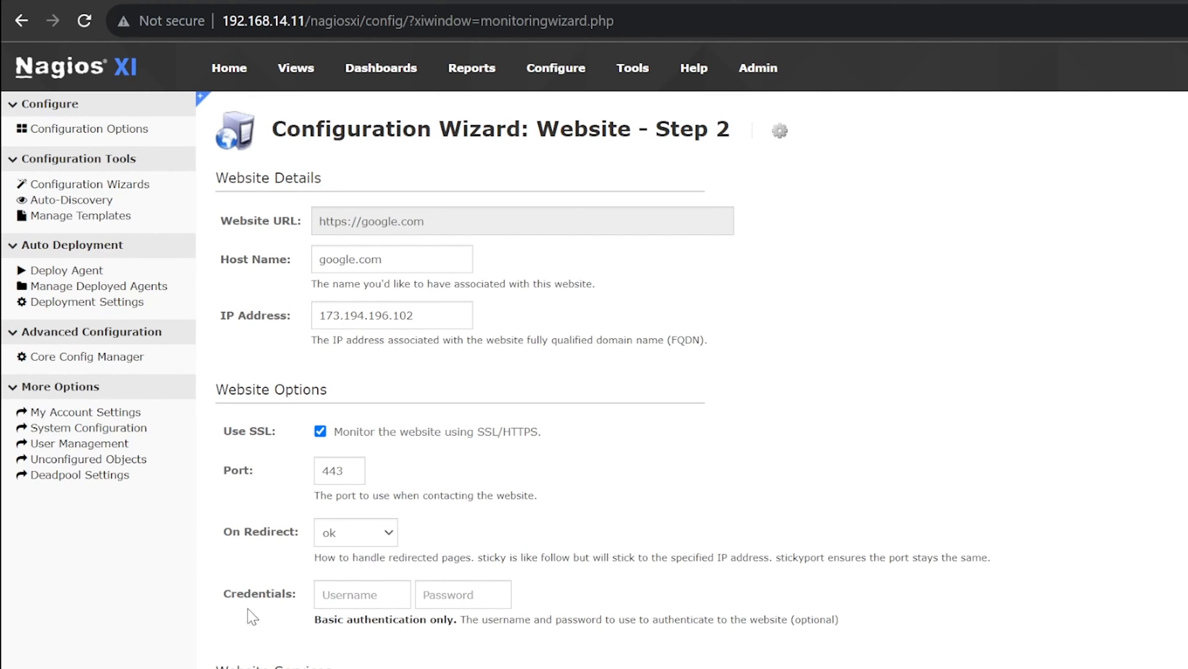
pyautogui.scroll(-3)
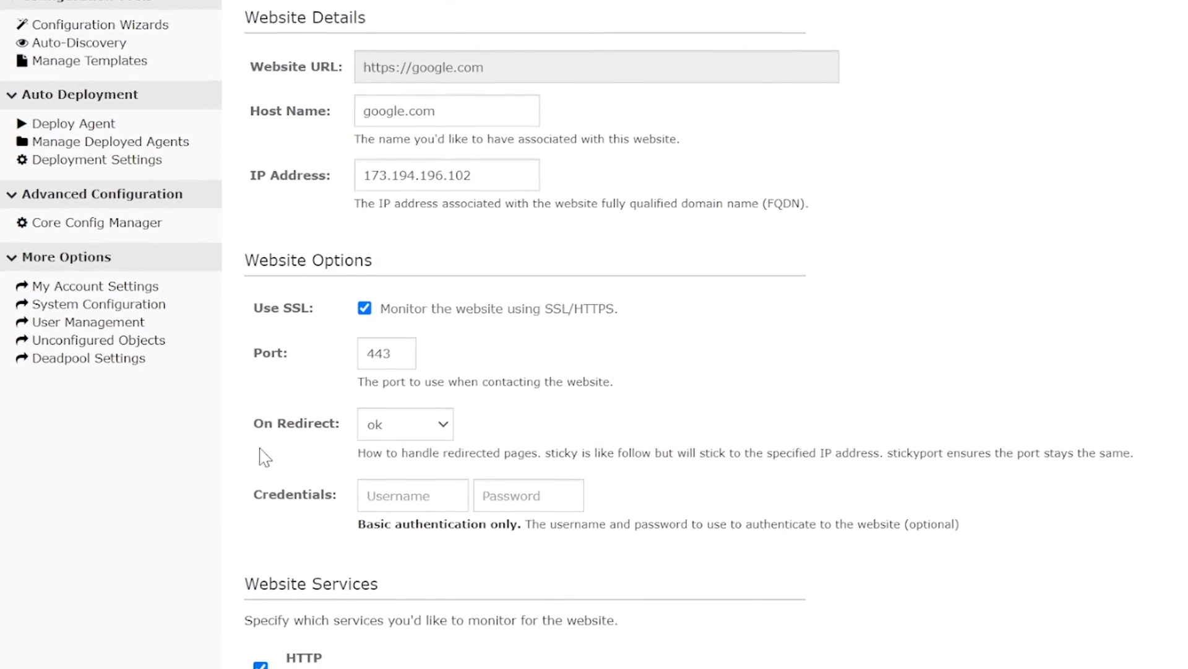
pyautogui.scroll(-3)
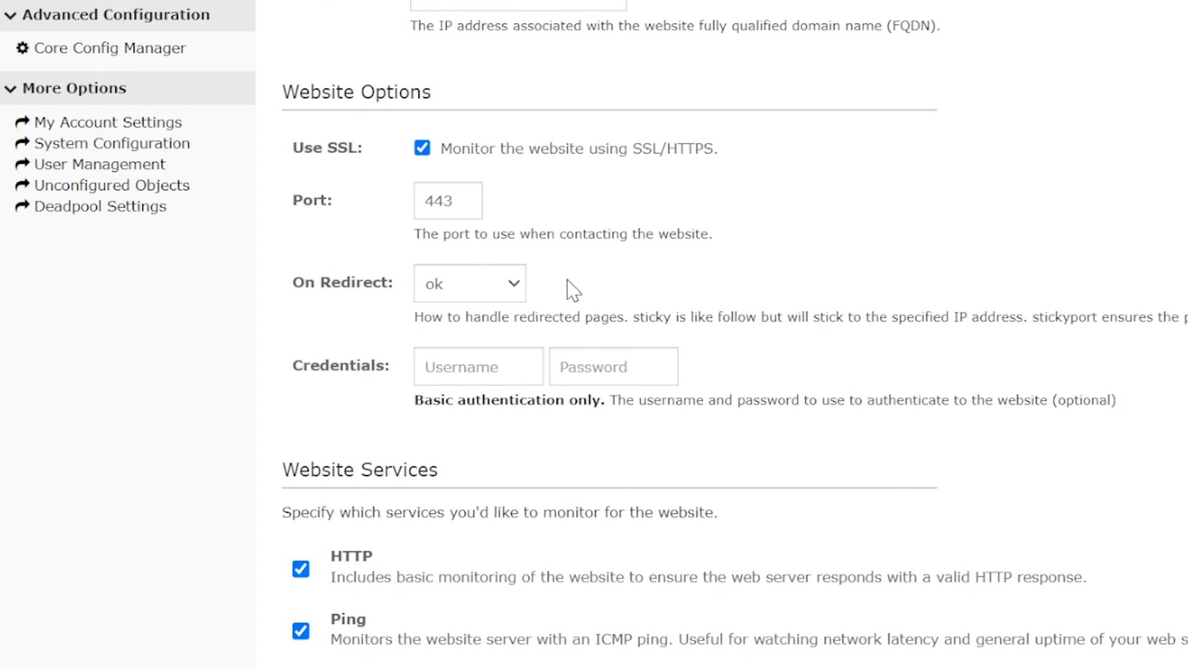
pyautogui.click(469, 282)
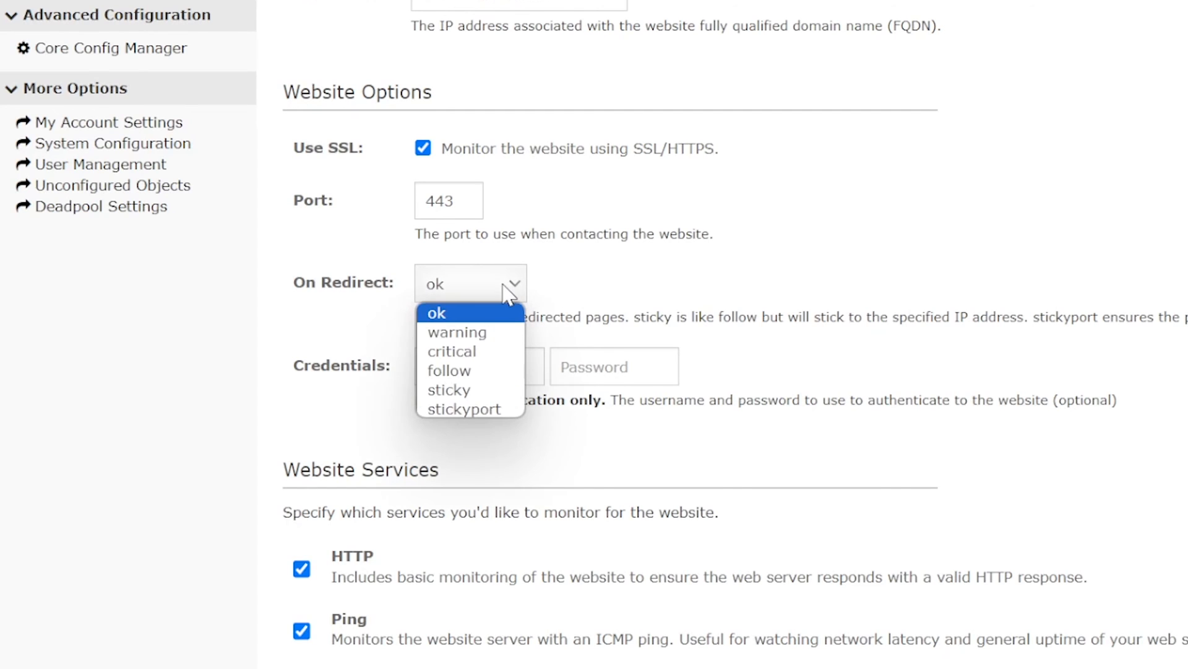
pyautogui.click(456, 331)
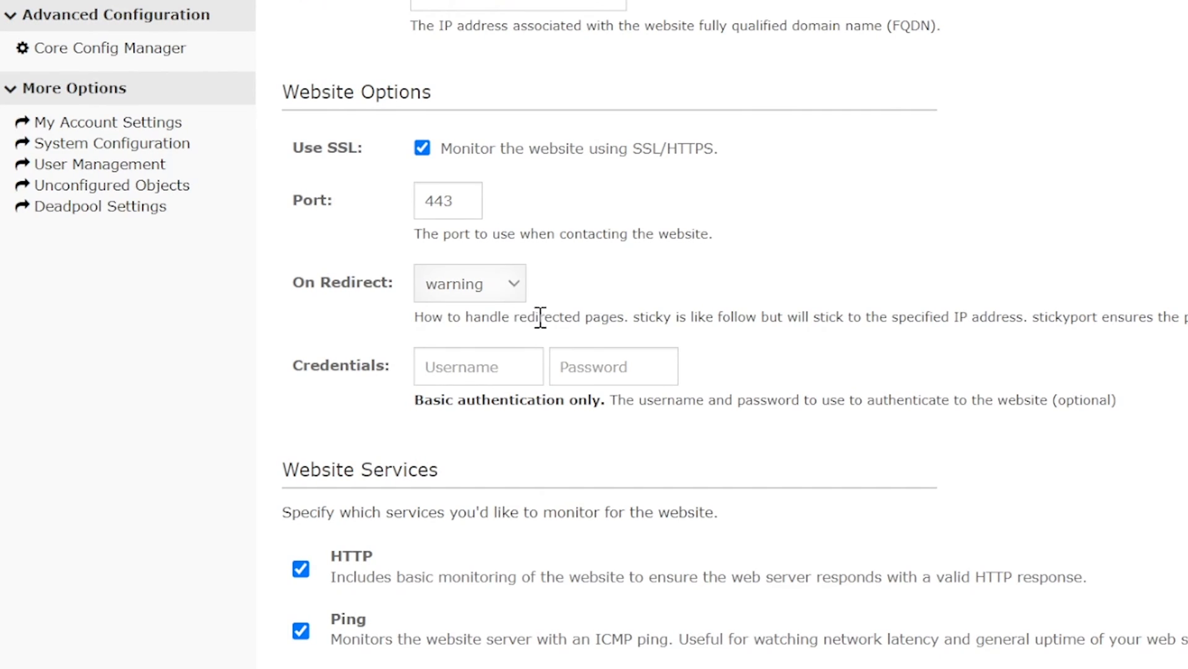
pyautogui.moveTo(578, 307)
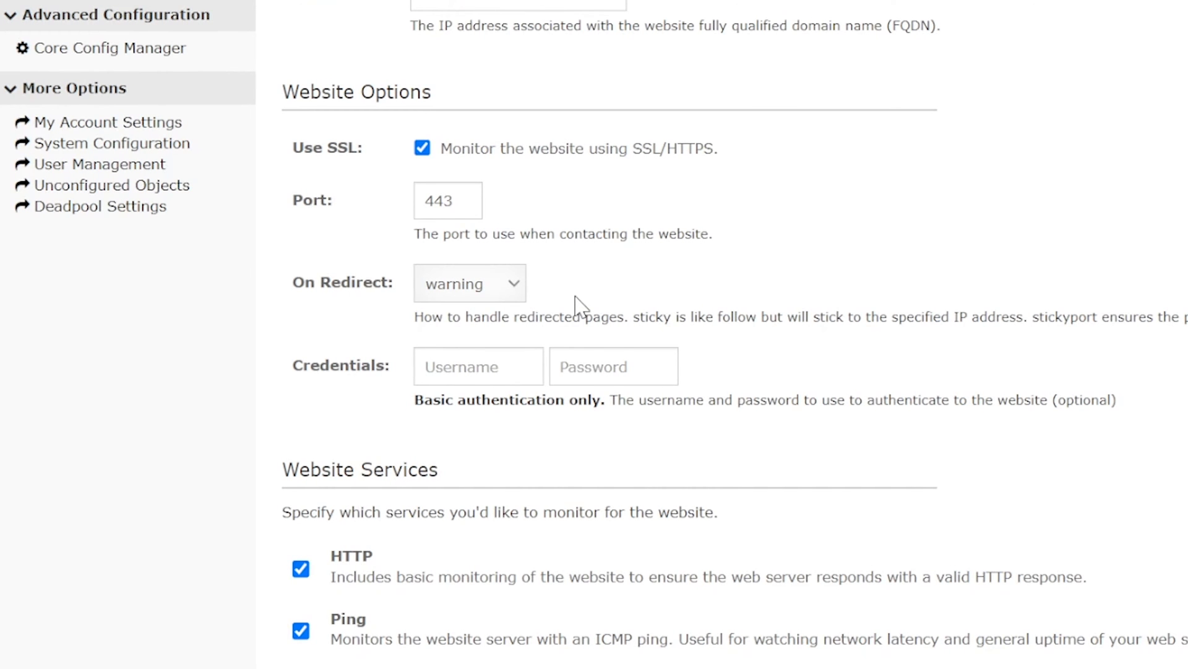
# Step: Enable the Web Page Content service expecting the string 'music'
pyautogui.scroll(-3)
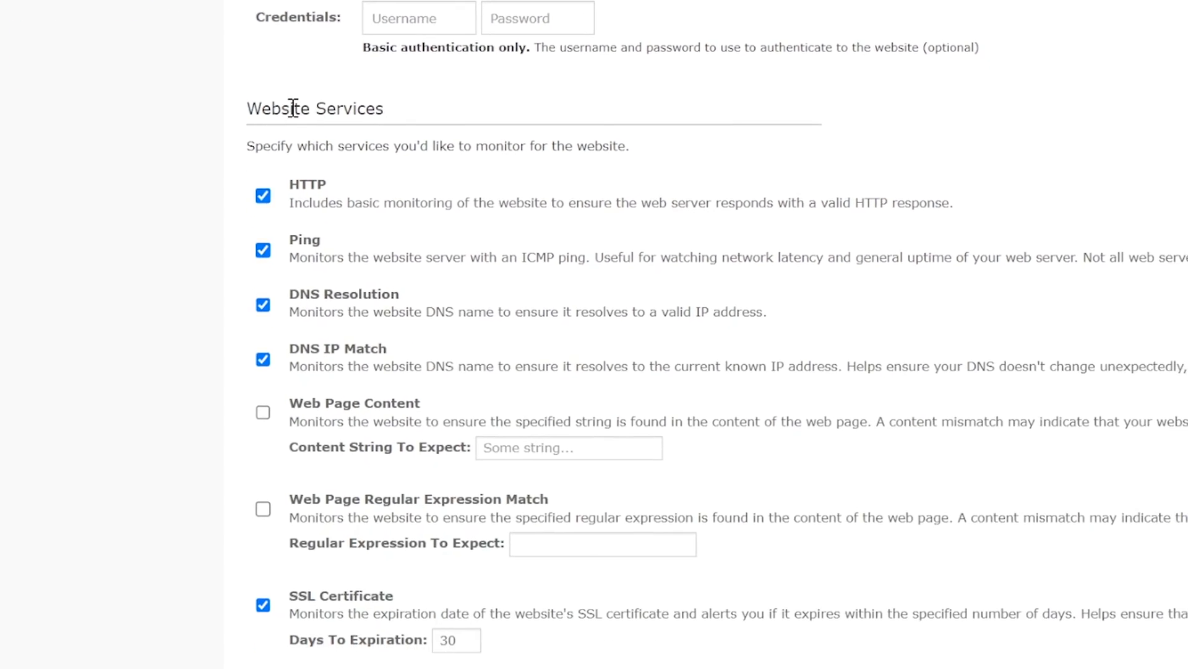
pyautogui.scroll(-3)
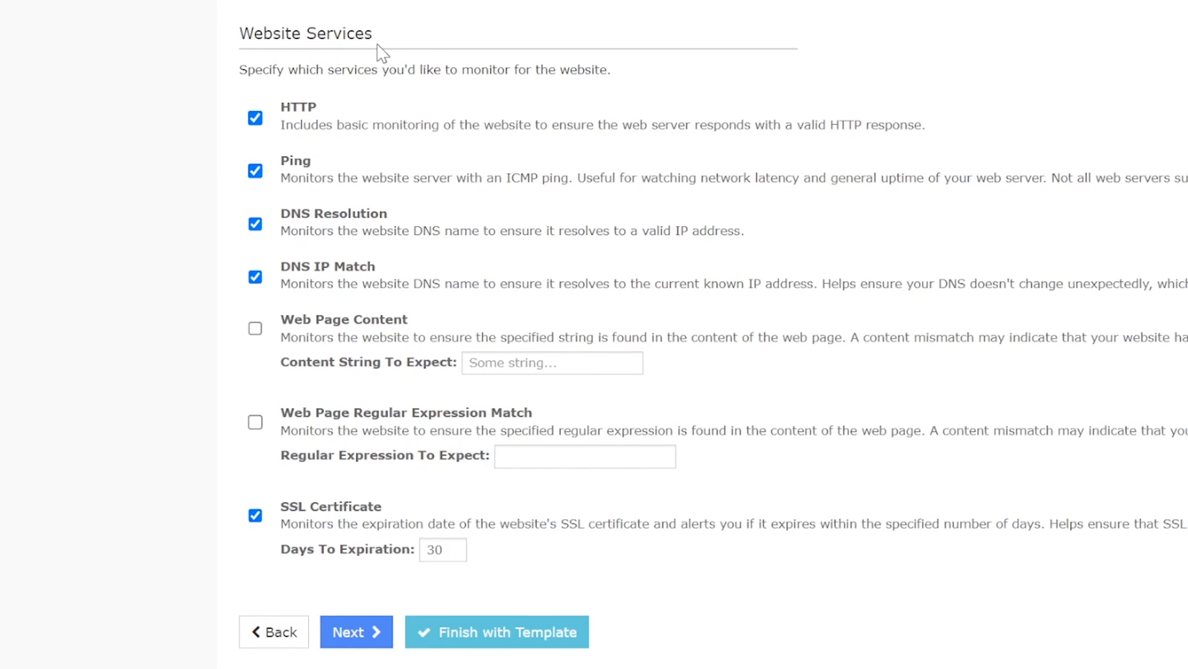
pyautogui.moveTo(282, 141)
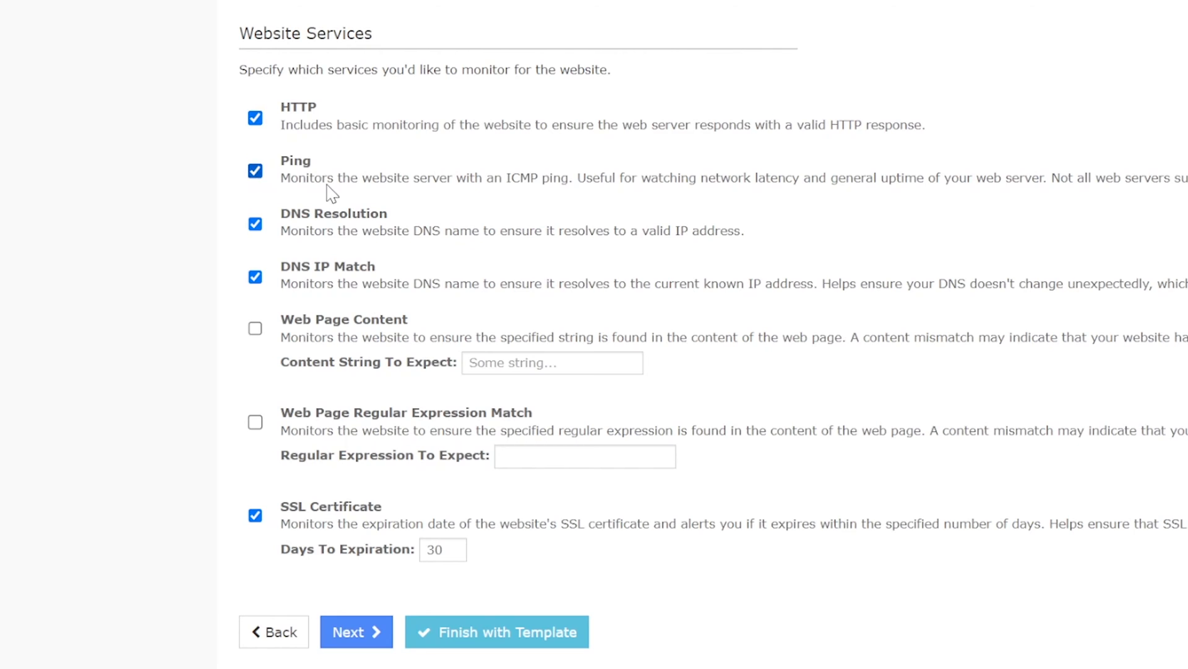
pyautogui.moveTo(232, 285)
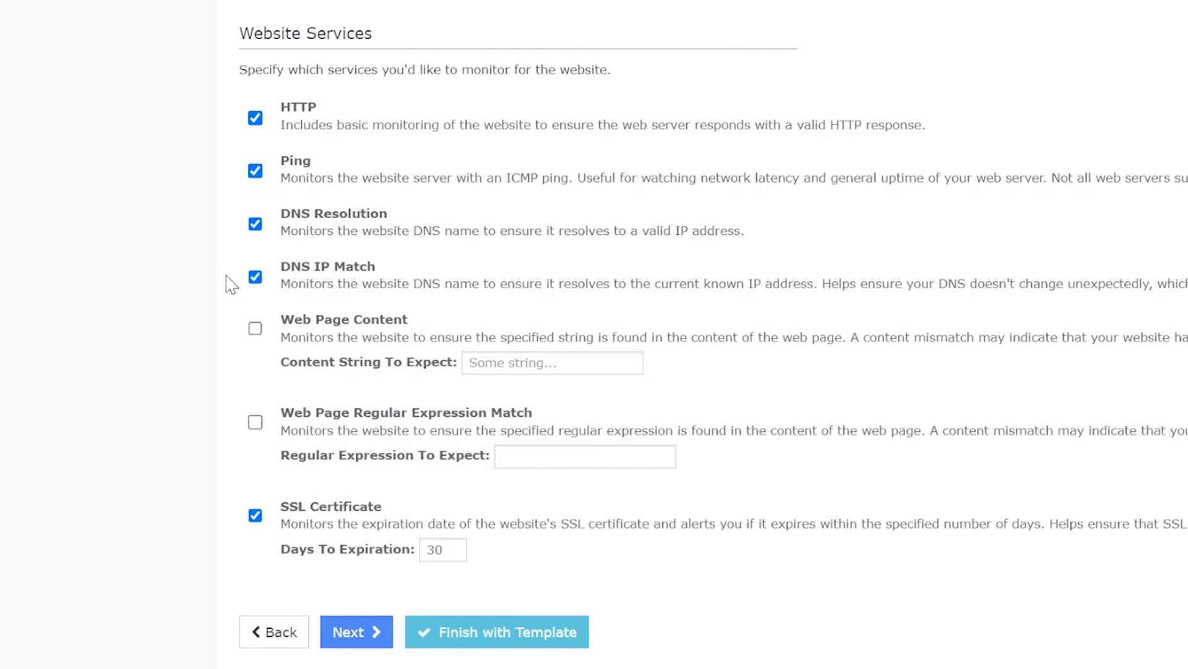
pyautogui.moveTo(342, 356)
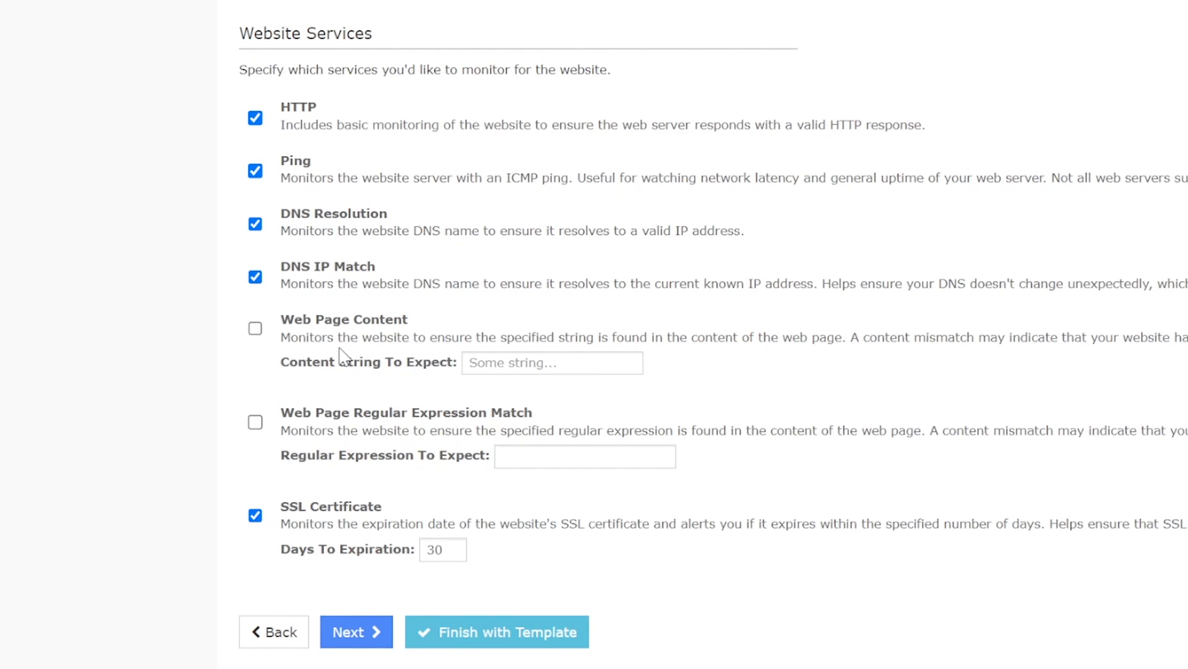
pyautogui.moveTo(547, 416)
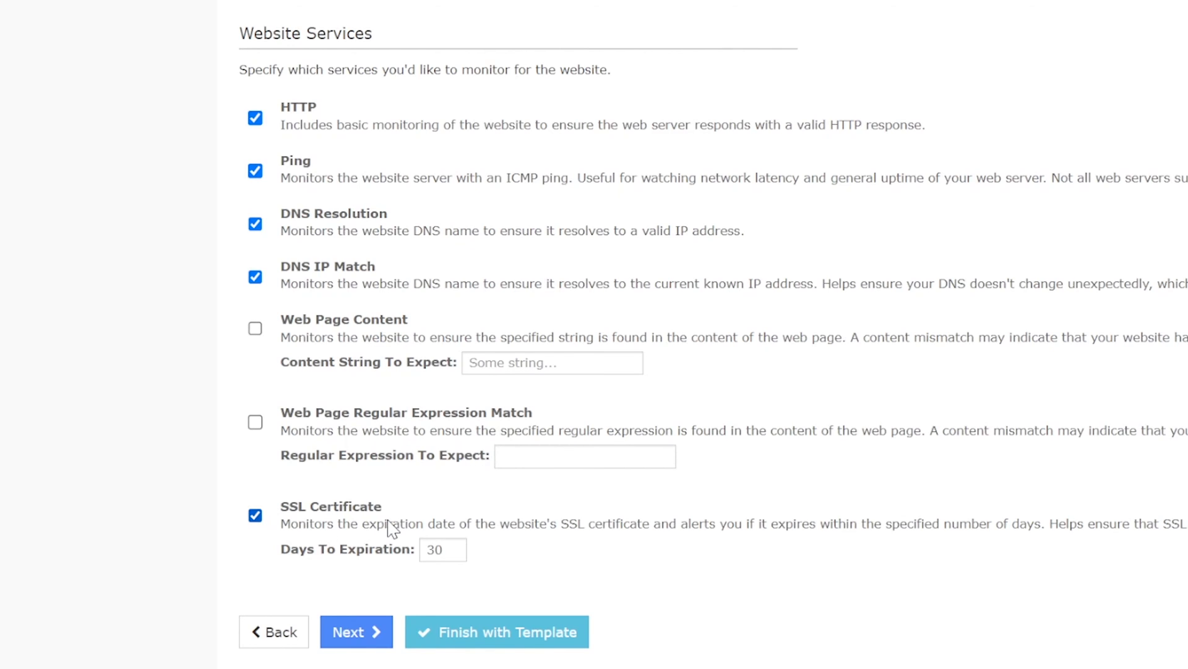
pyautogui.moveTo(420, 464)
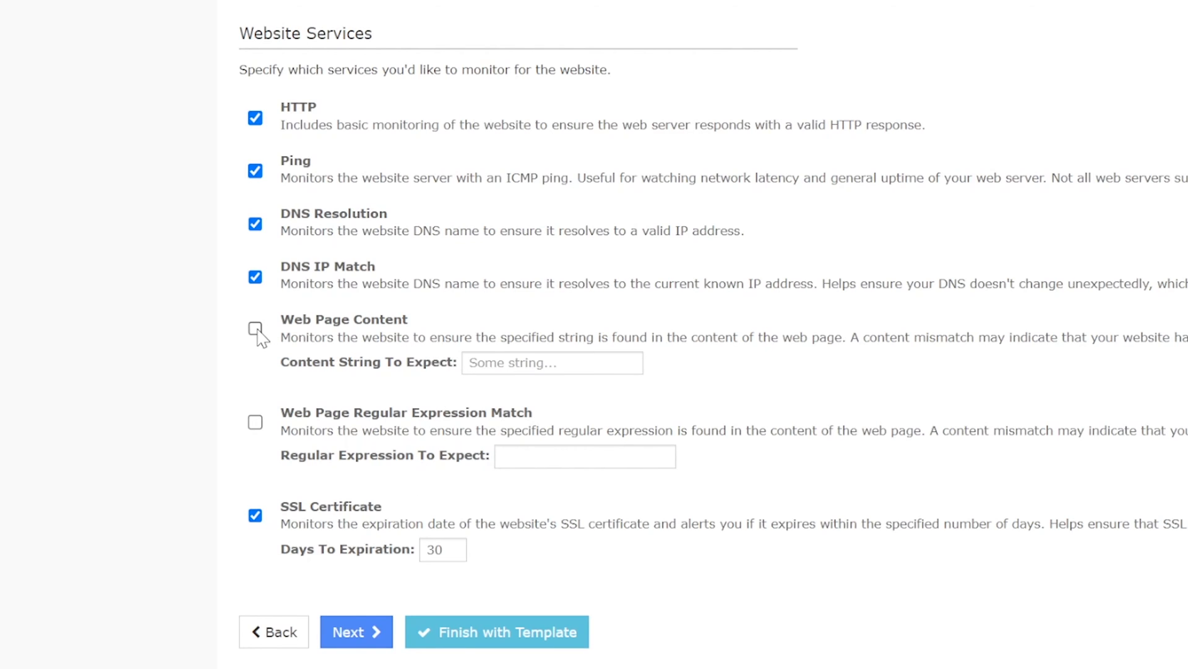
pyautogui.click(255, 328)
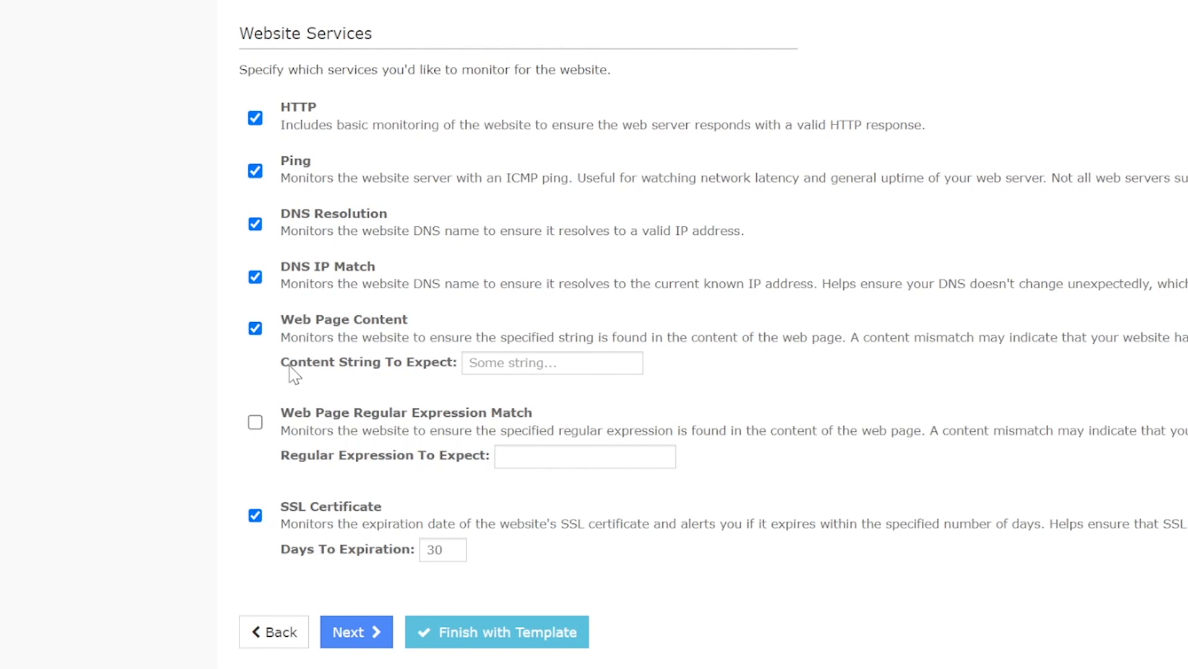
pyautogui.moveTo(457, 378)
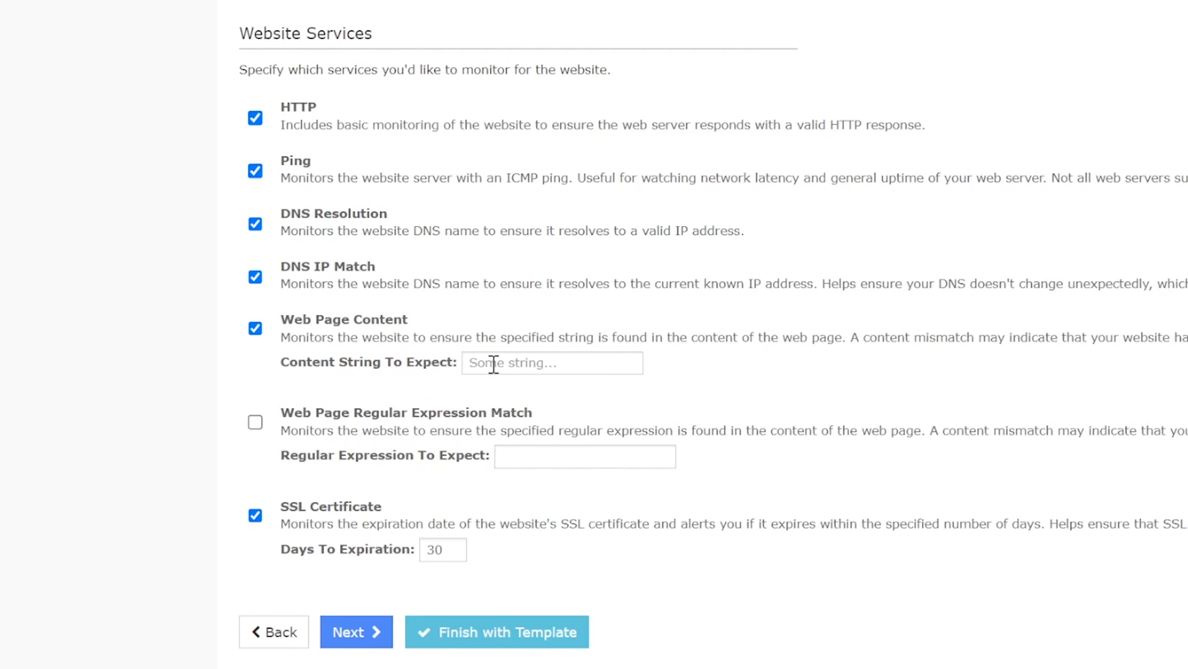
pyautogui.write('music')
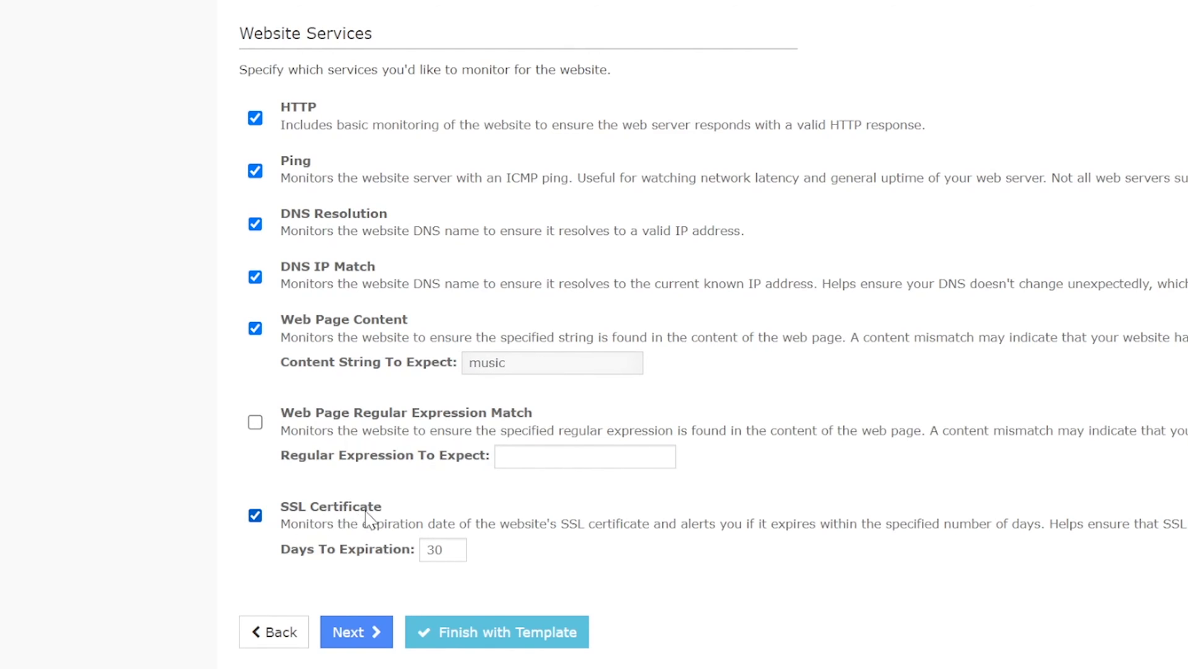
pyautogui.moveTo(494, 570)
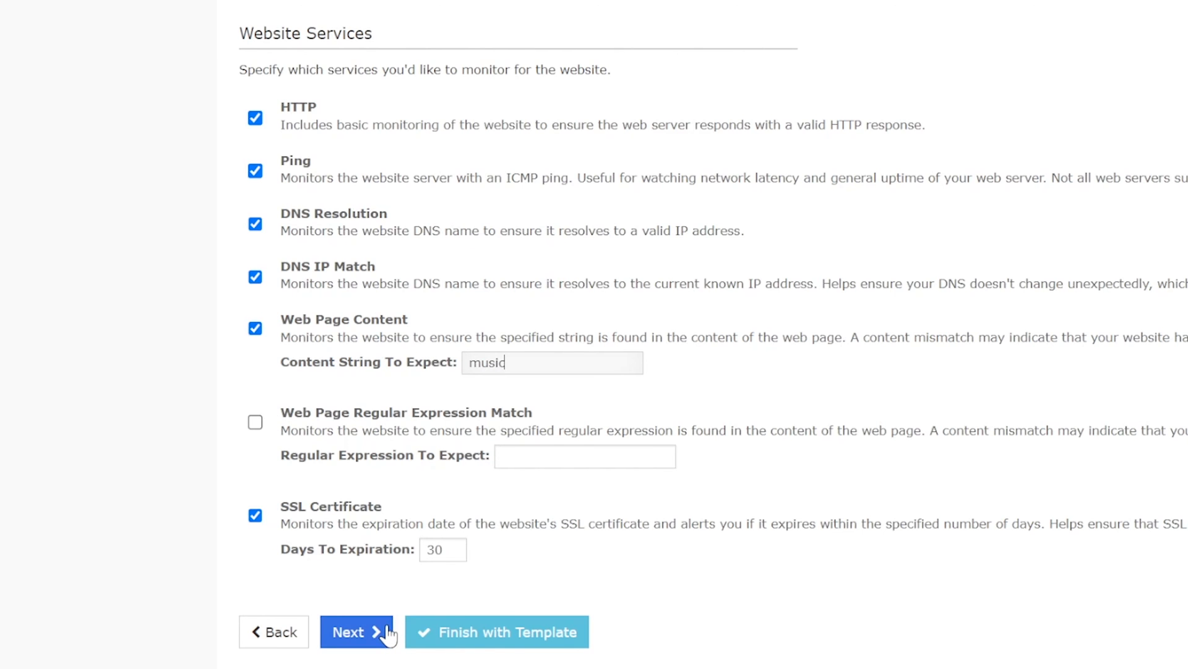
# Step: Keep the 5-minute monitoring intervals on Step 3 and finish the wizard
pyautogui.click(356, 632)
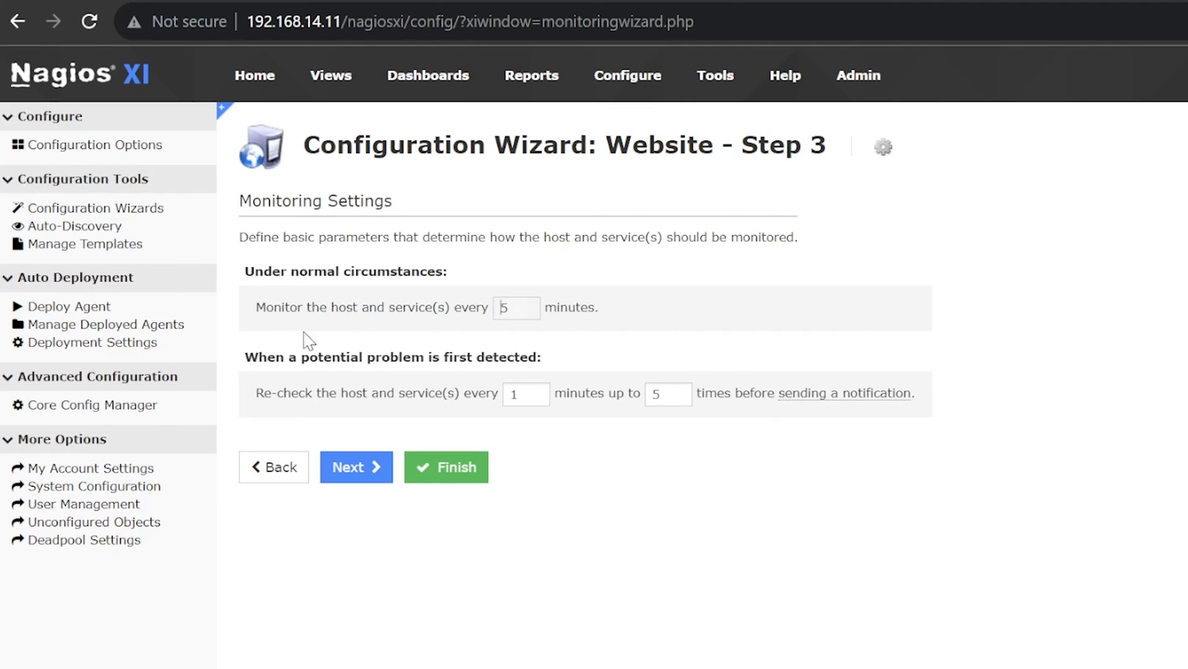
pyautogui.moveTo(522, 328)
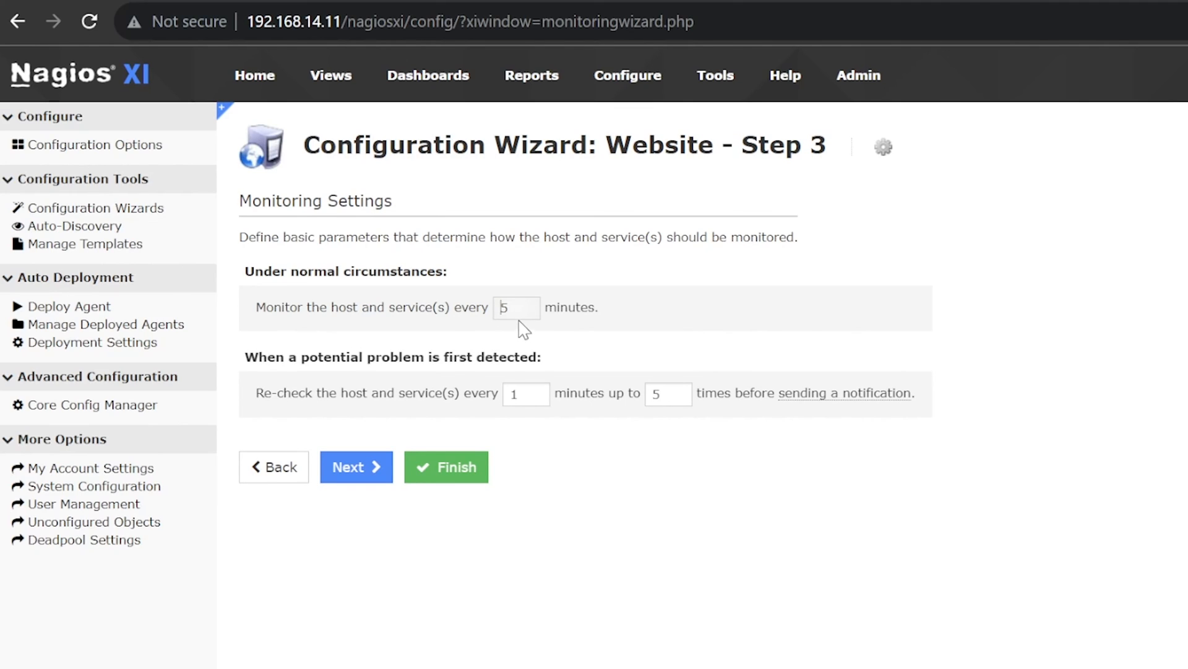
pyautogui.moveTo(544, 343)
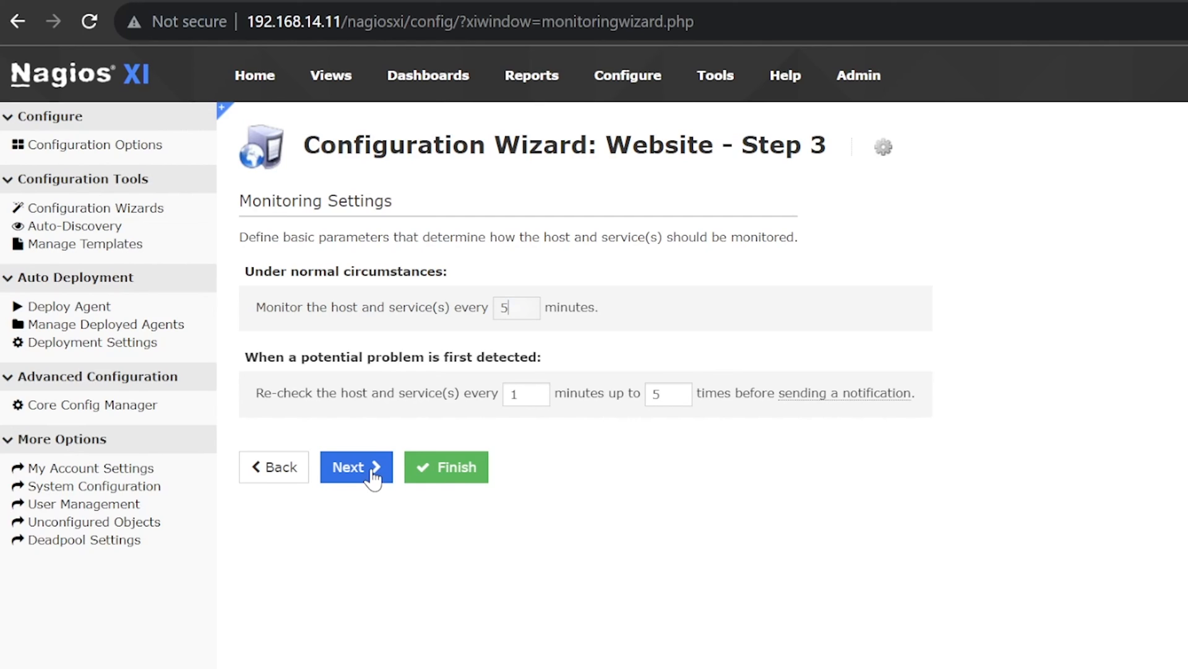
pyautogui.moveTo(460, 476)
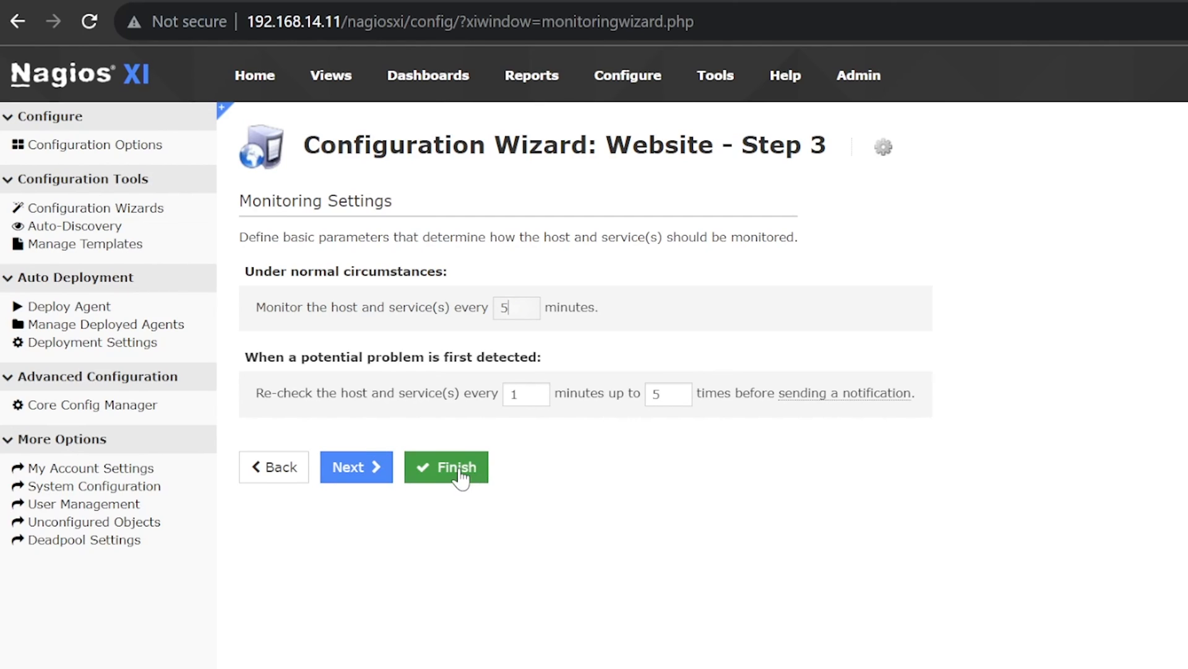
pyautogui.click(447, 467)
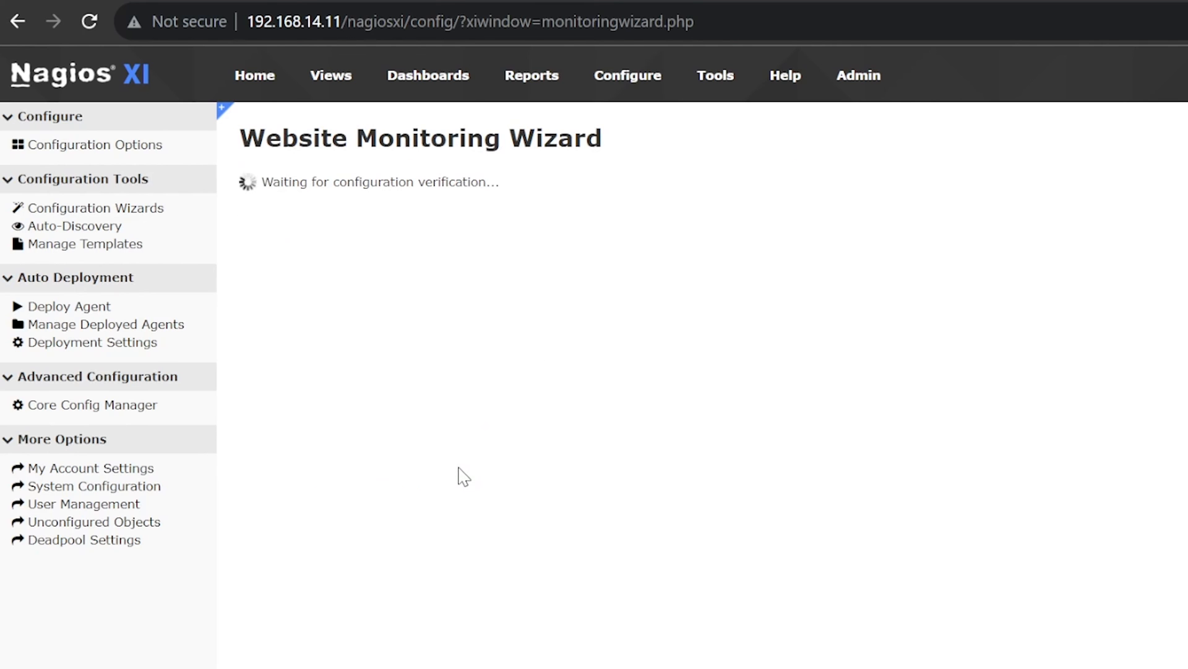